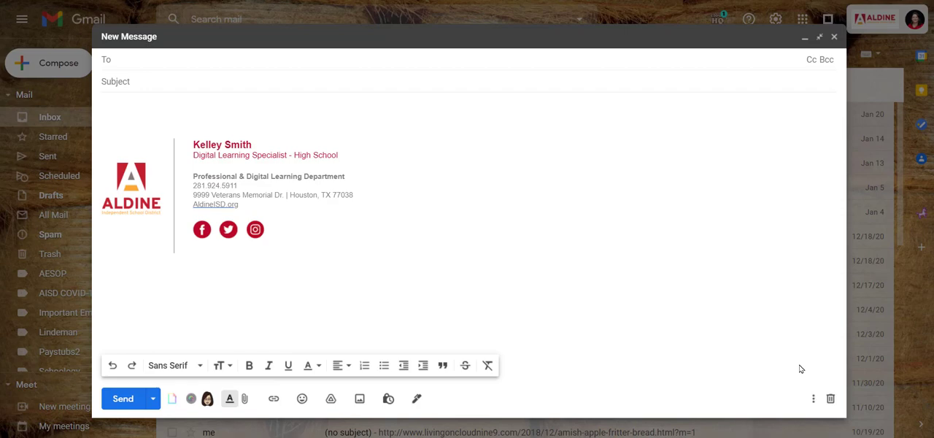
mouse_move(108, 104)
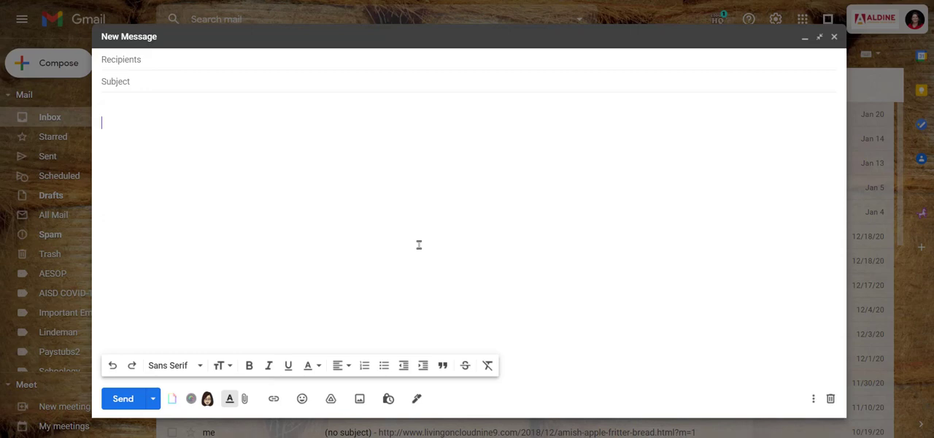
Place the cursor in the empty message body
left_click(175, 365)
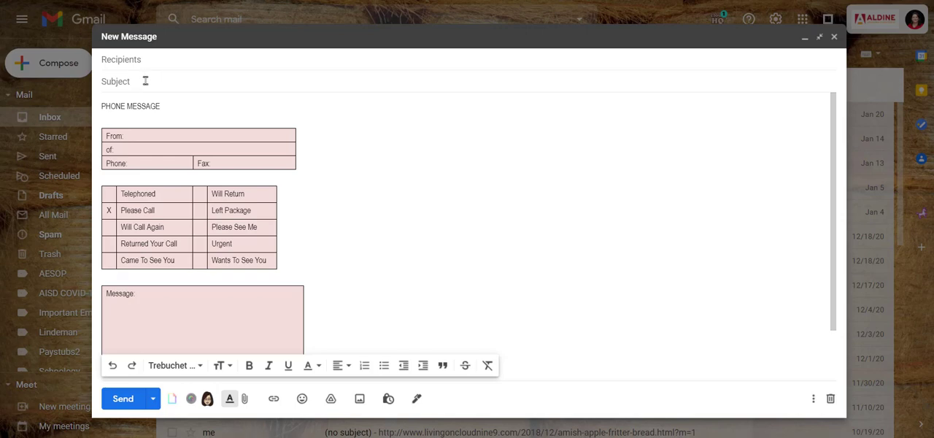
Enter 'Phone Message: Telephoned' as the draft's subject
type("Phone Message: Telephoned")
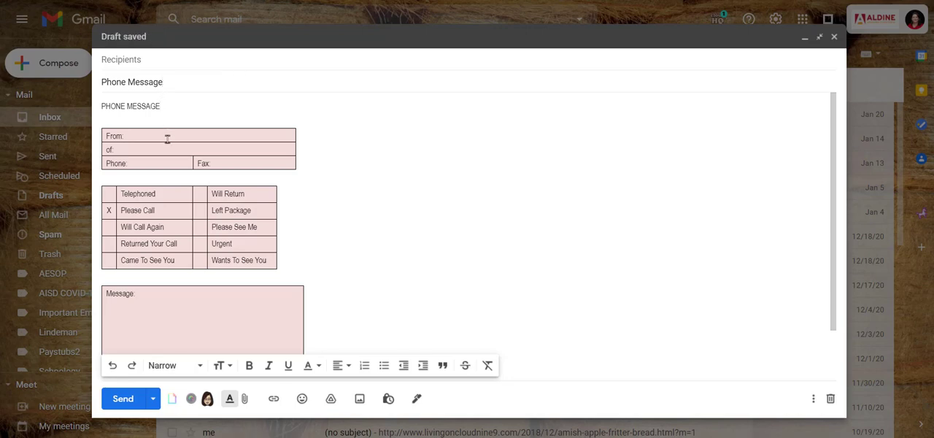
mouse_move(183, 98)
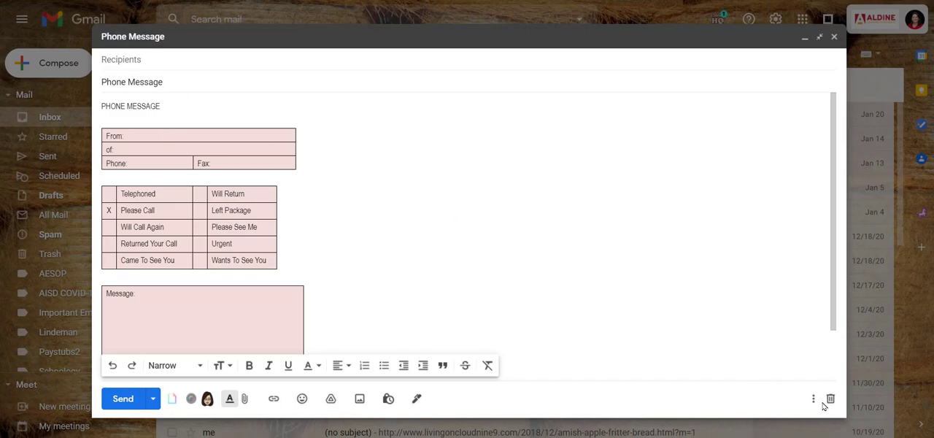
Show the Save draft as template choices under the draft's Templates options
left_click(812, 398)
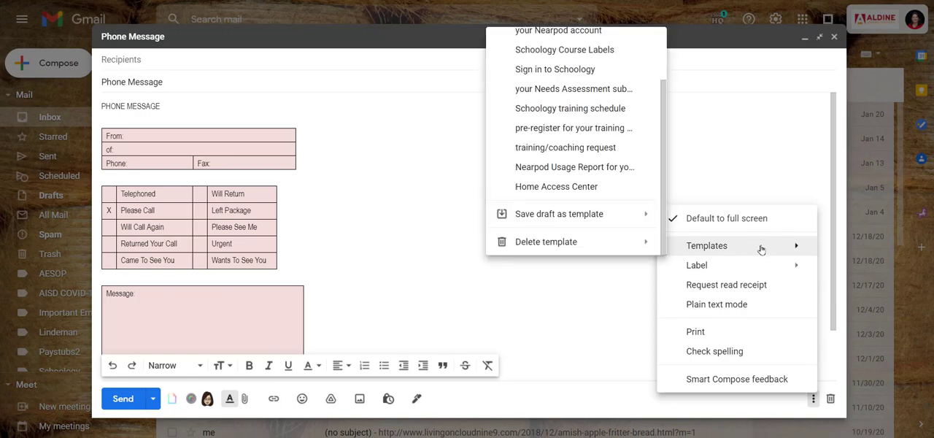
mouse_move(642, 241)
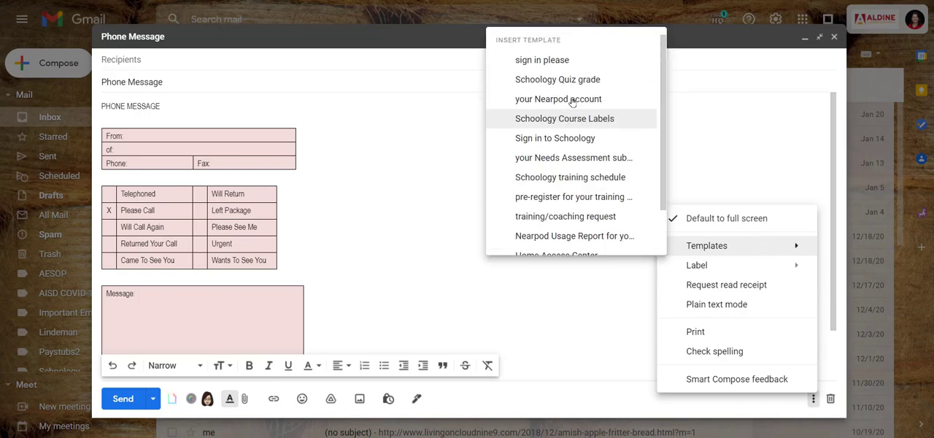
mouse_move(555, 138)
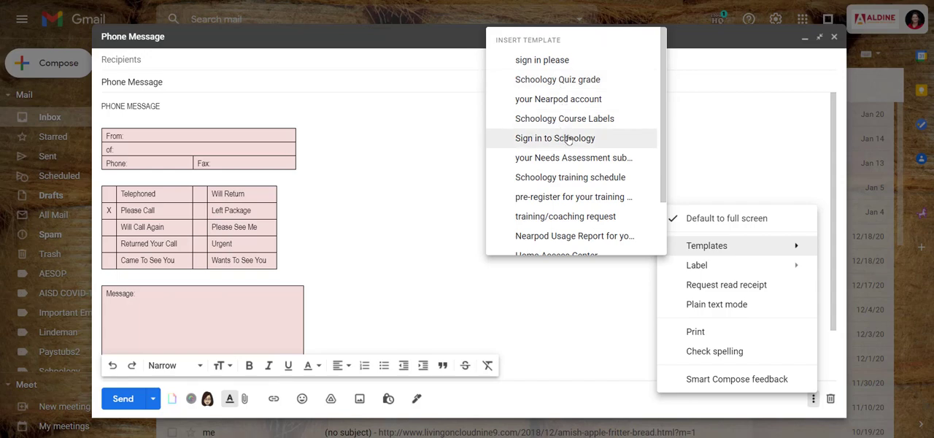
scroll("down", 3)
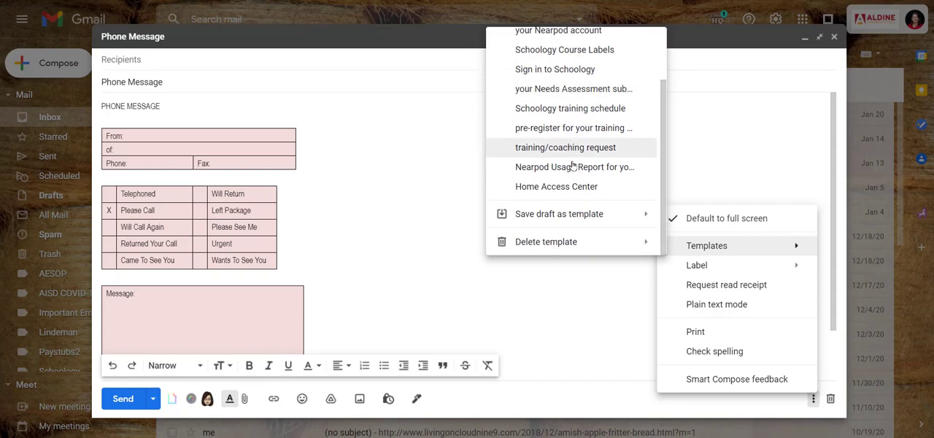
left_click(545, 242)
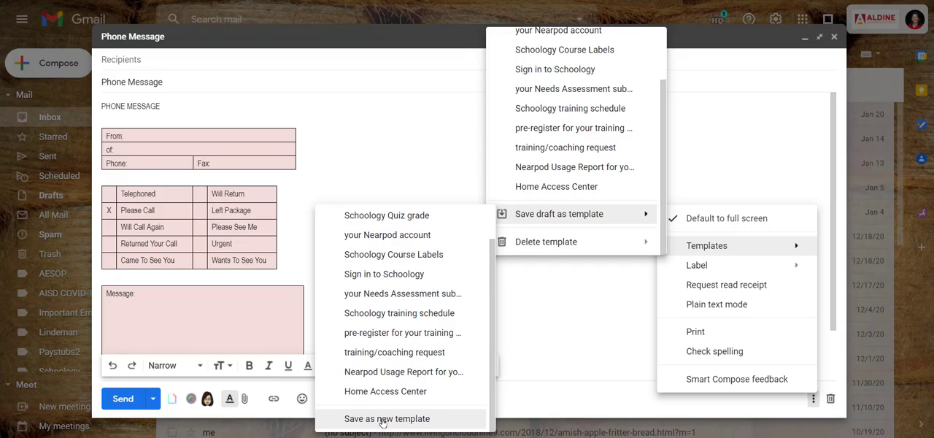
Save the draft as new template 'Phone Message' and discard the draft
left_click(386, 418)
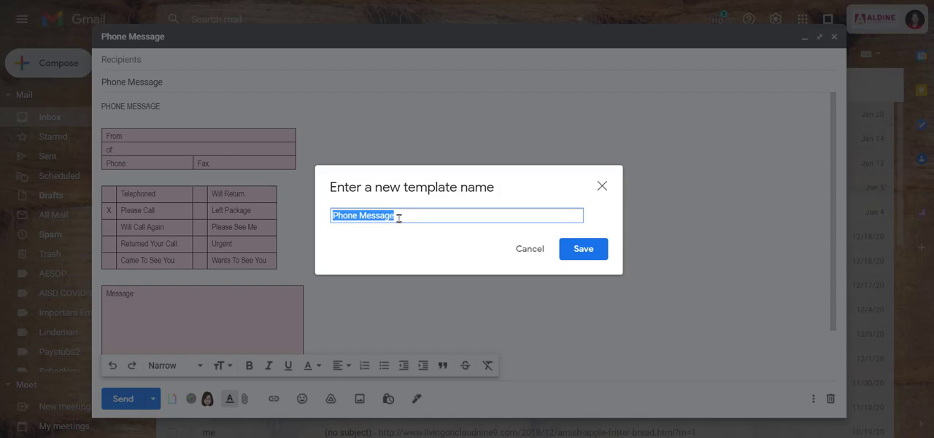
left_click(583, 248)
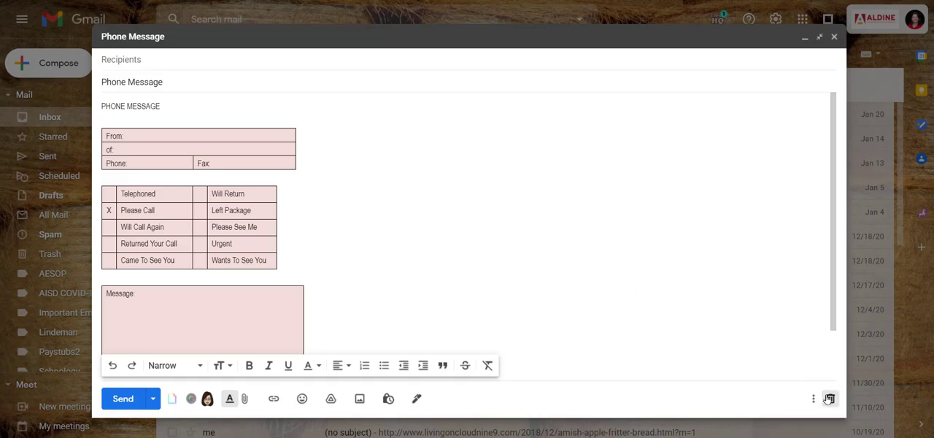
left_click(834, 36)
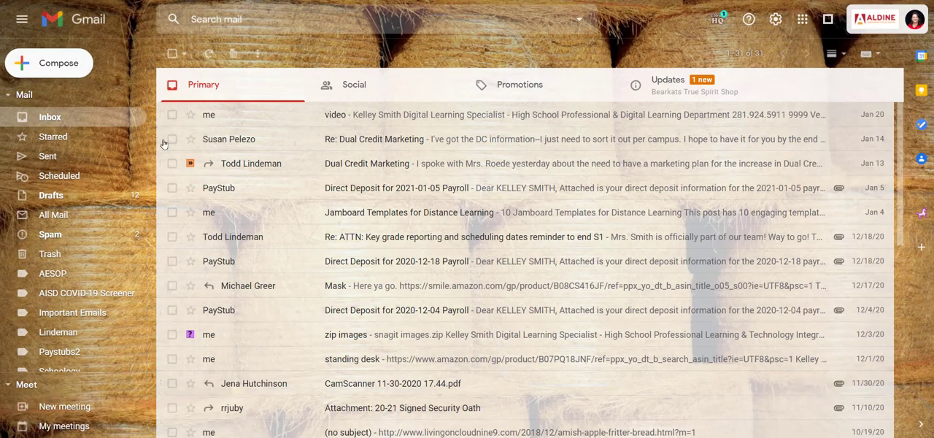
left_click(49, 63)
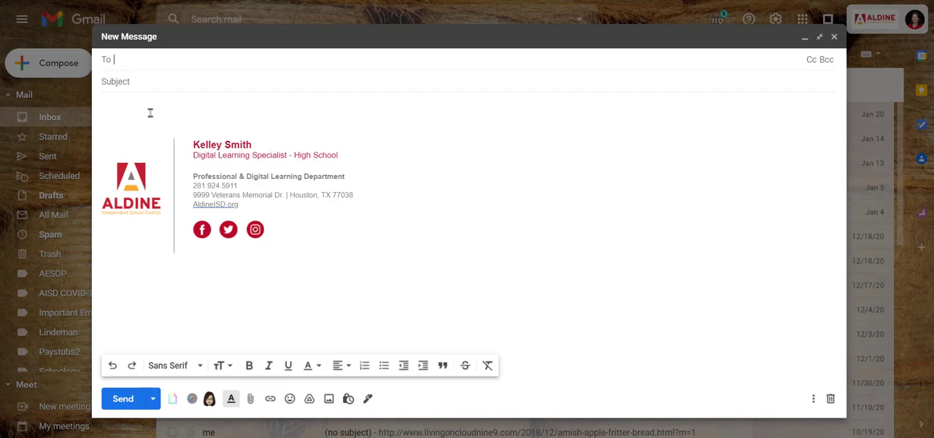
type("uwe")
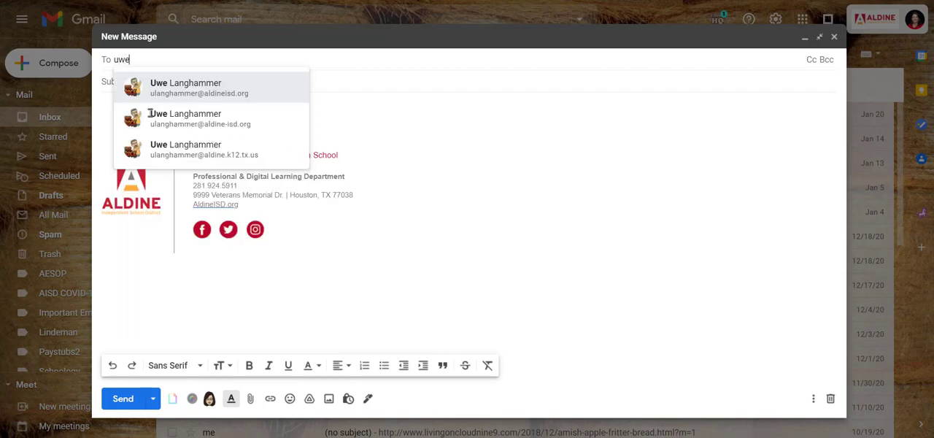
left_click(199, 88)
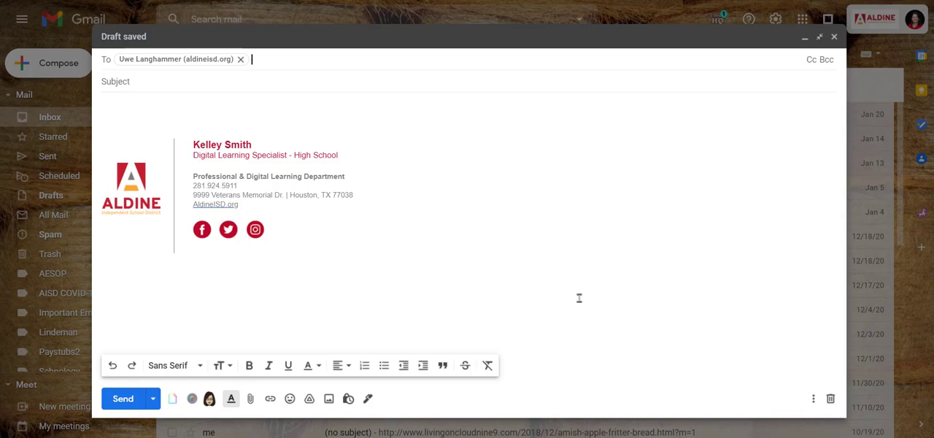
mouse_move(814, 398)
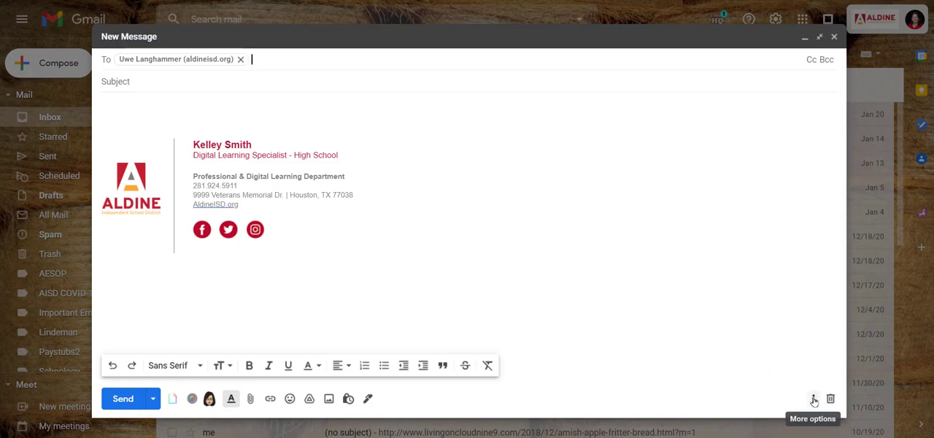
Insert the Phone Message template and move into the form's From and Phone fields
left_click(813, 399)
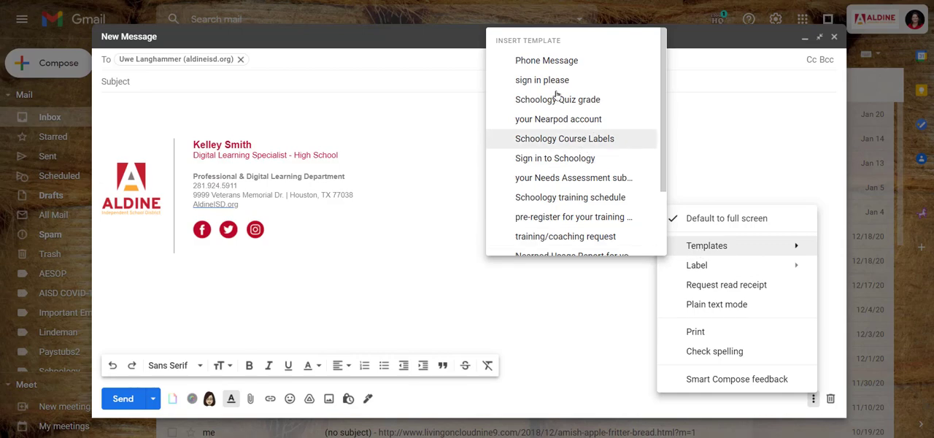
mouse_move(546, 60)
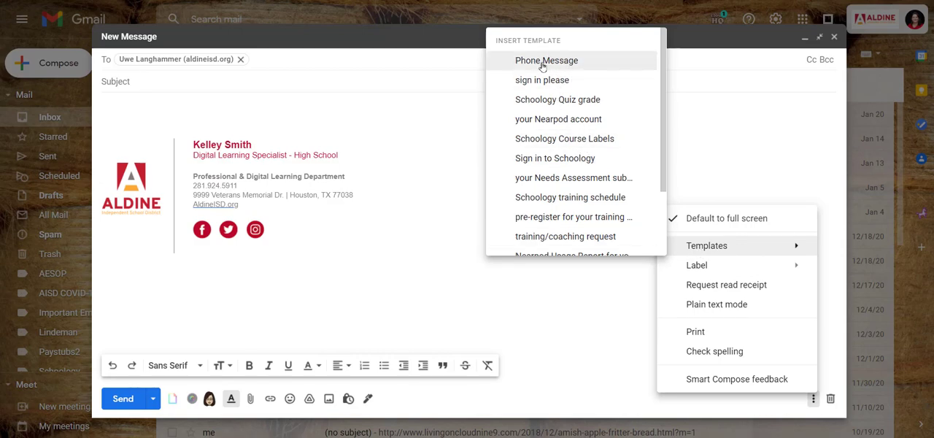
left_click(546, 60)
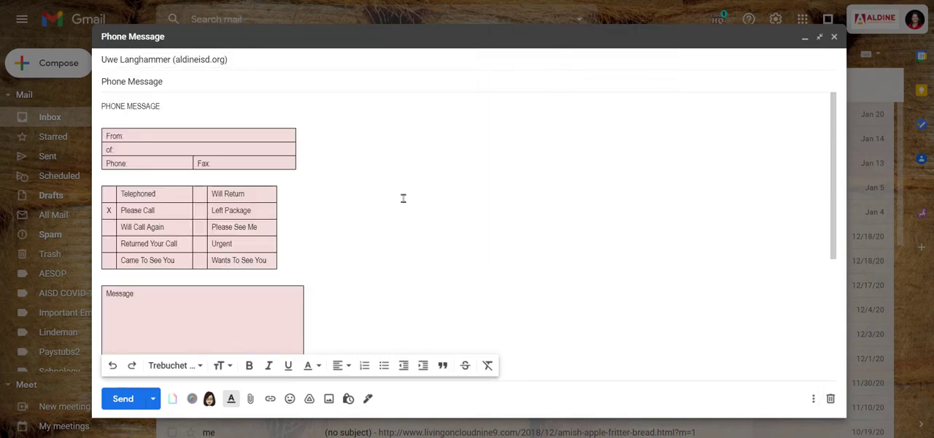
left_click(176, 364)
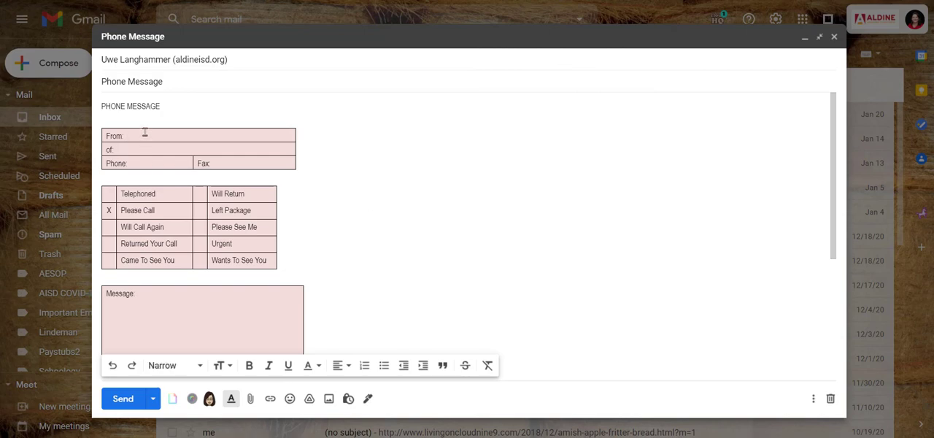
left_click(142, 163)
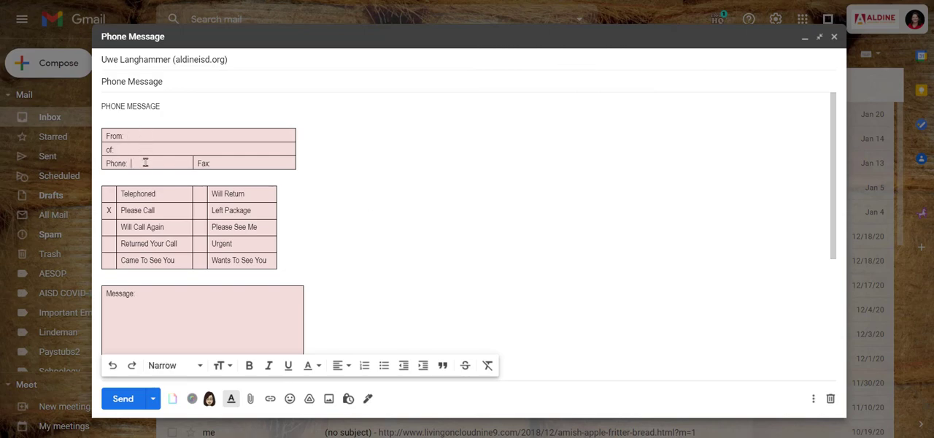